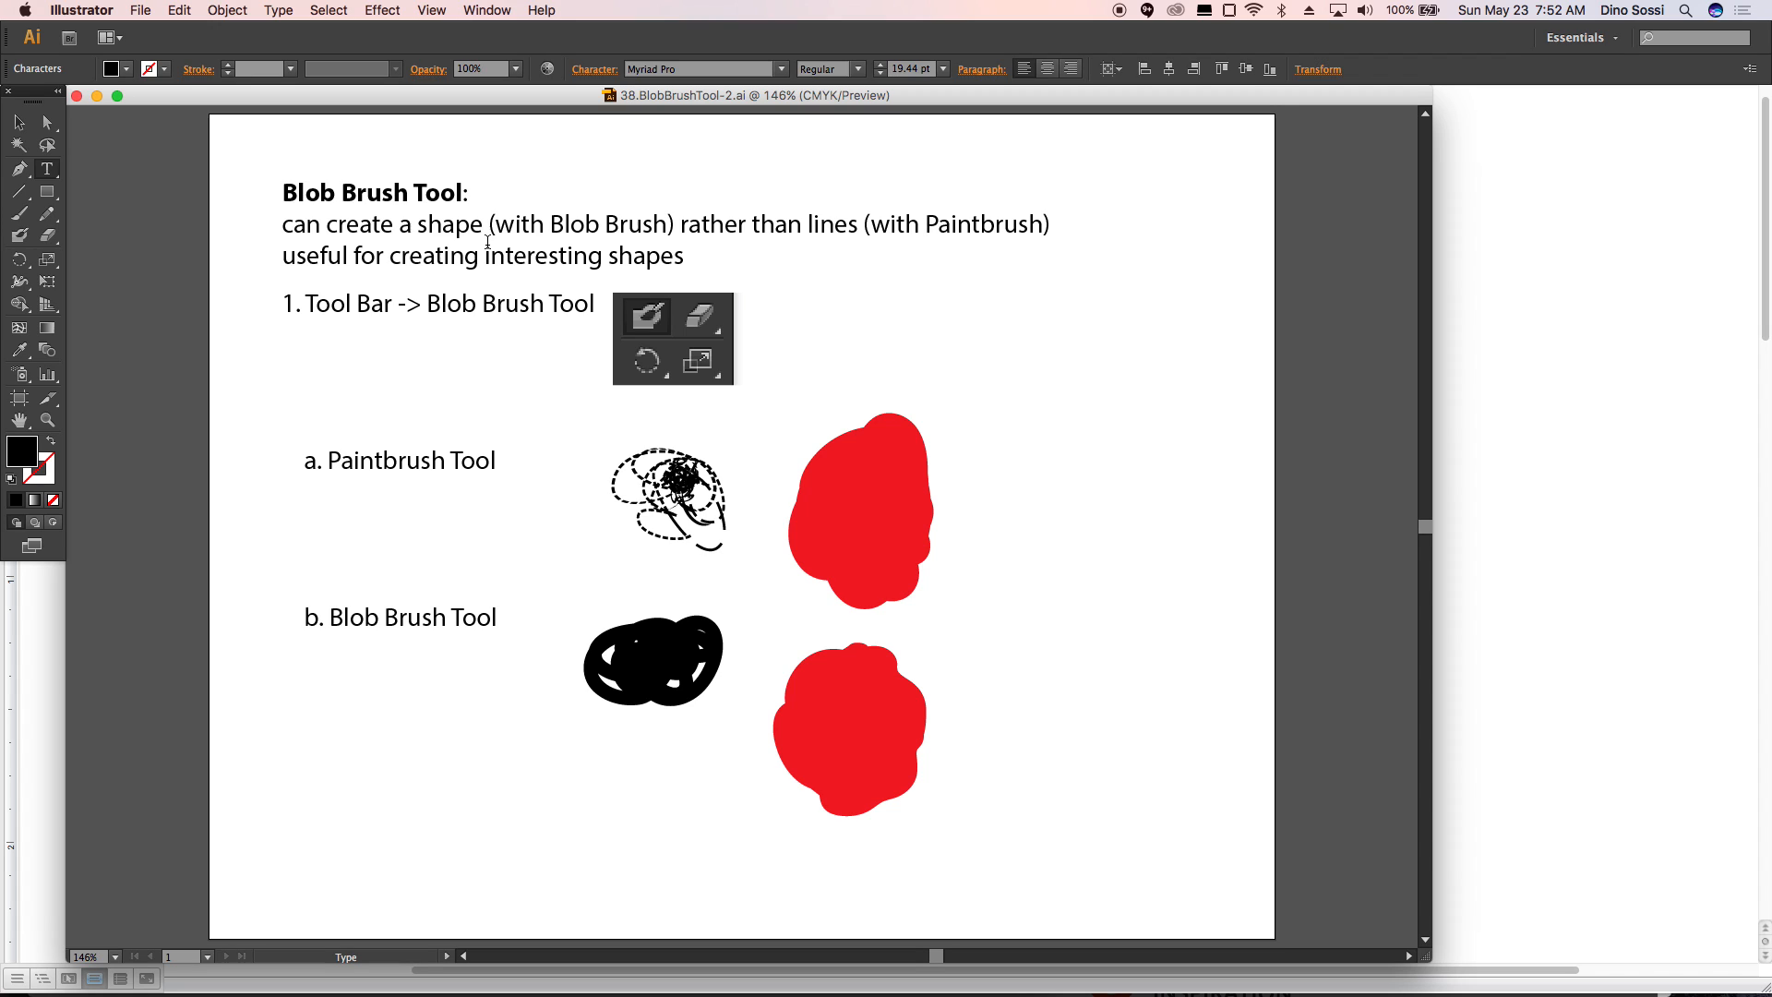
- Pull an anchor on the lower red blob's right edge outward, bulging its outline
click(925, 224)
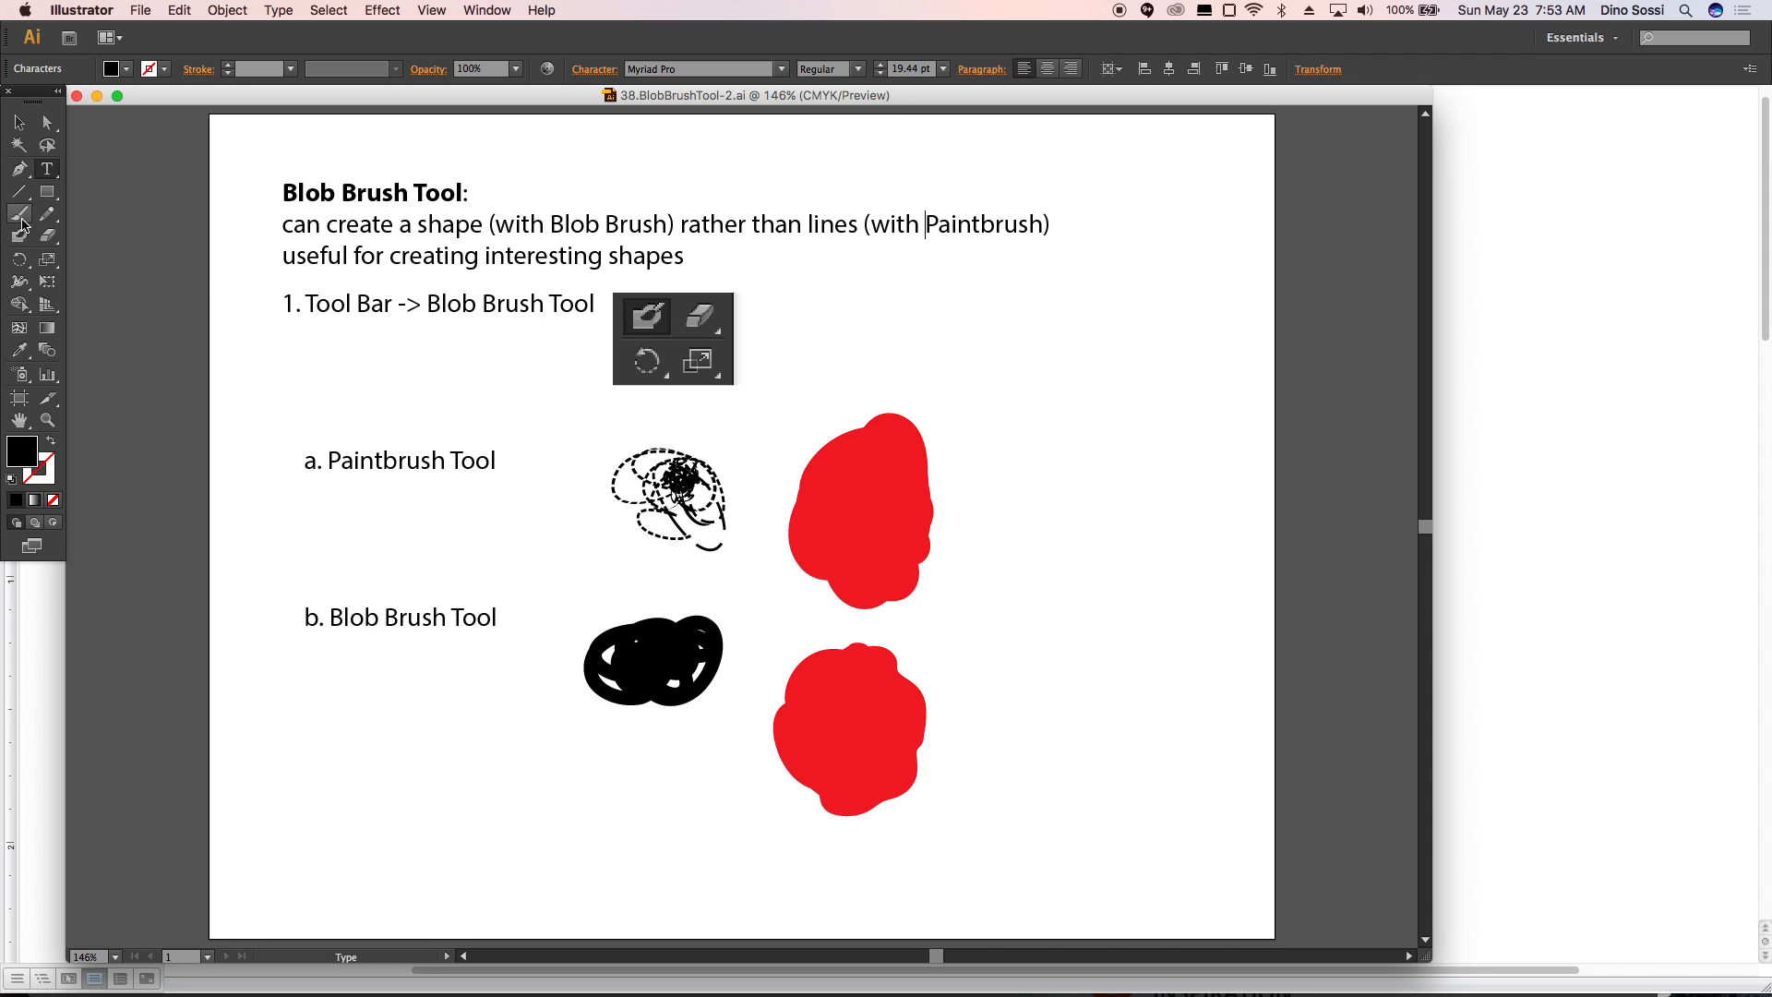
mouse_move(21, 214)
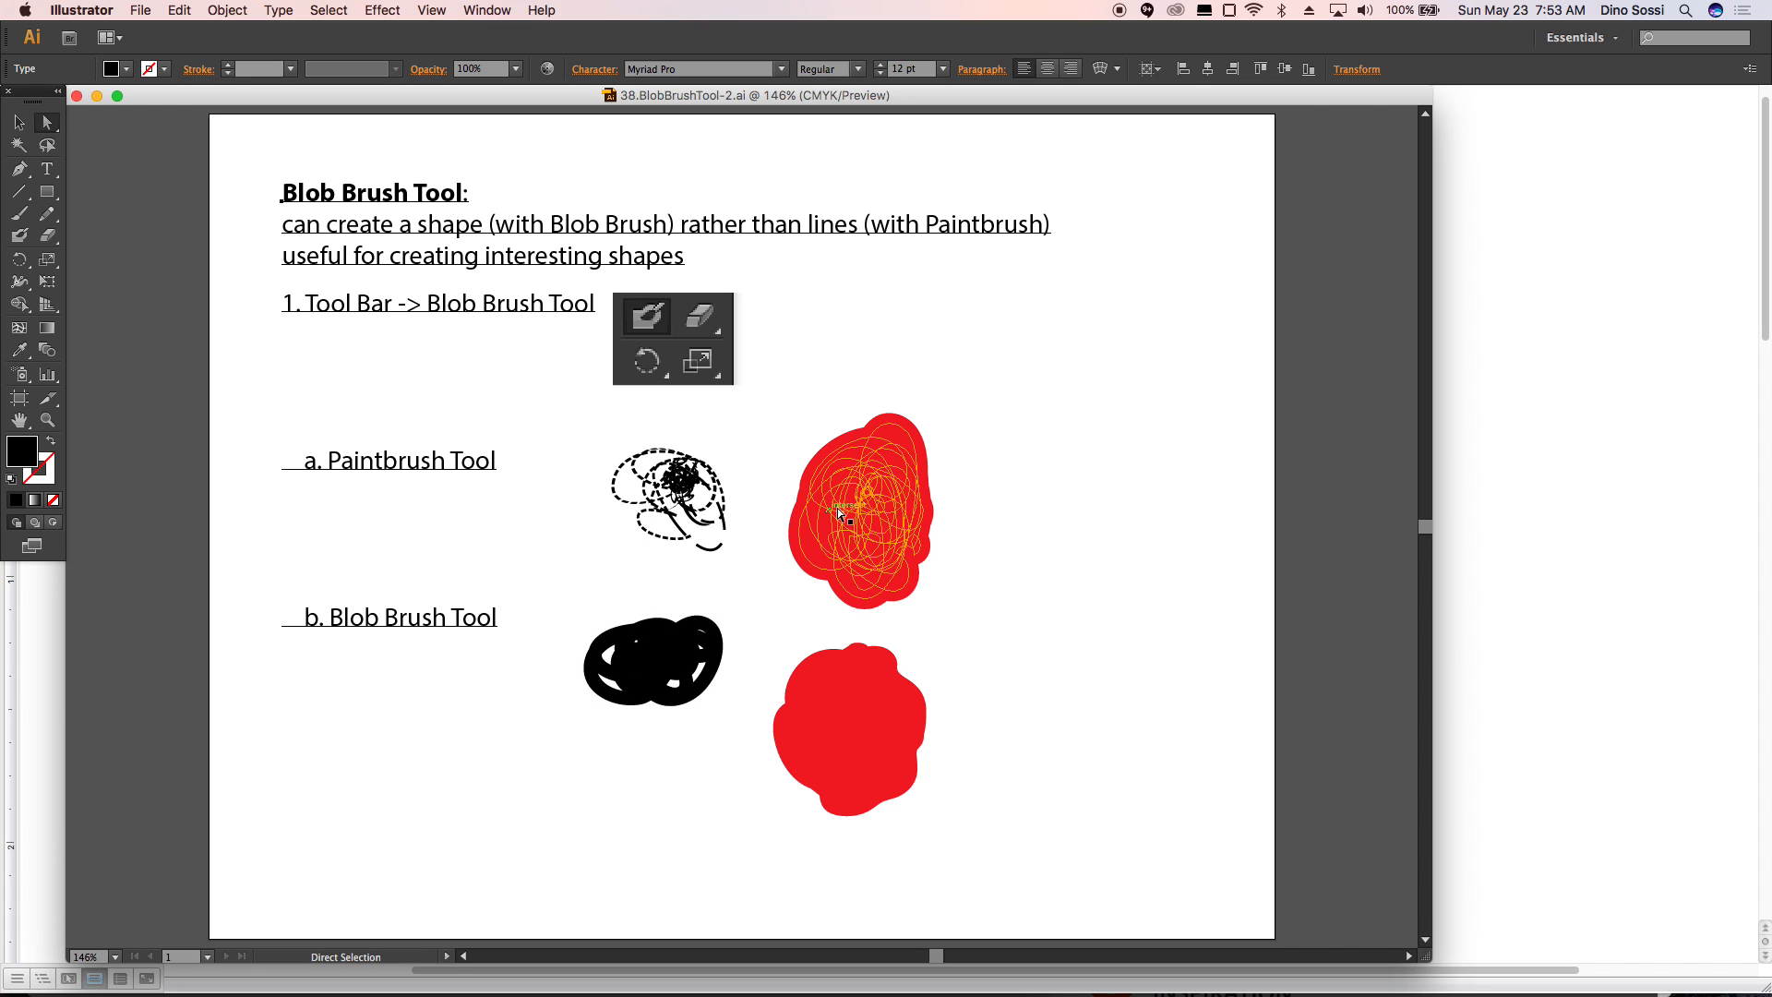
mouse_move(858, 500)
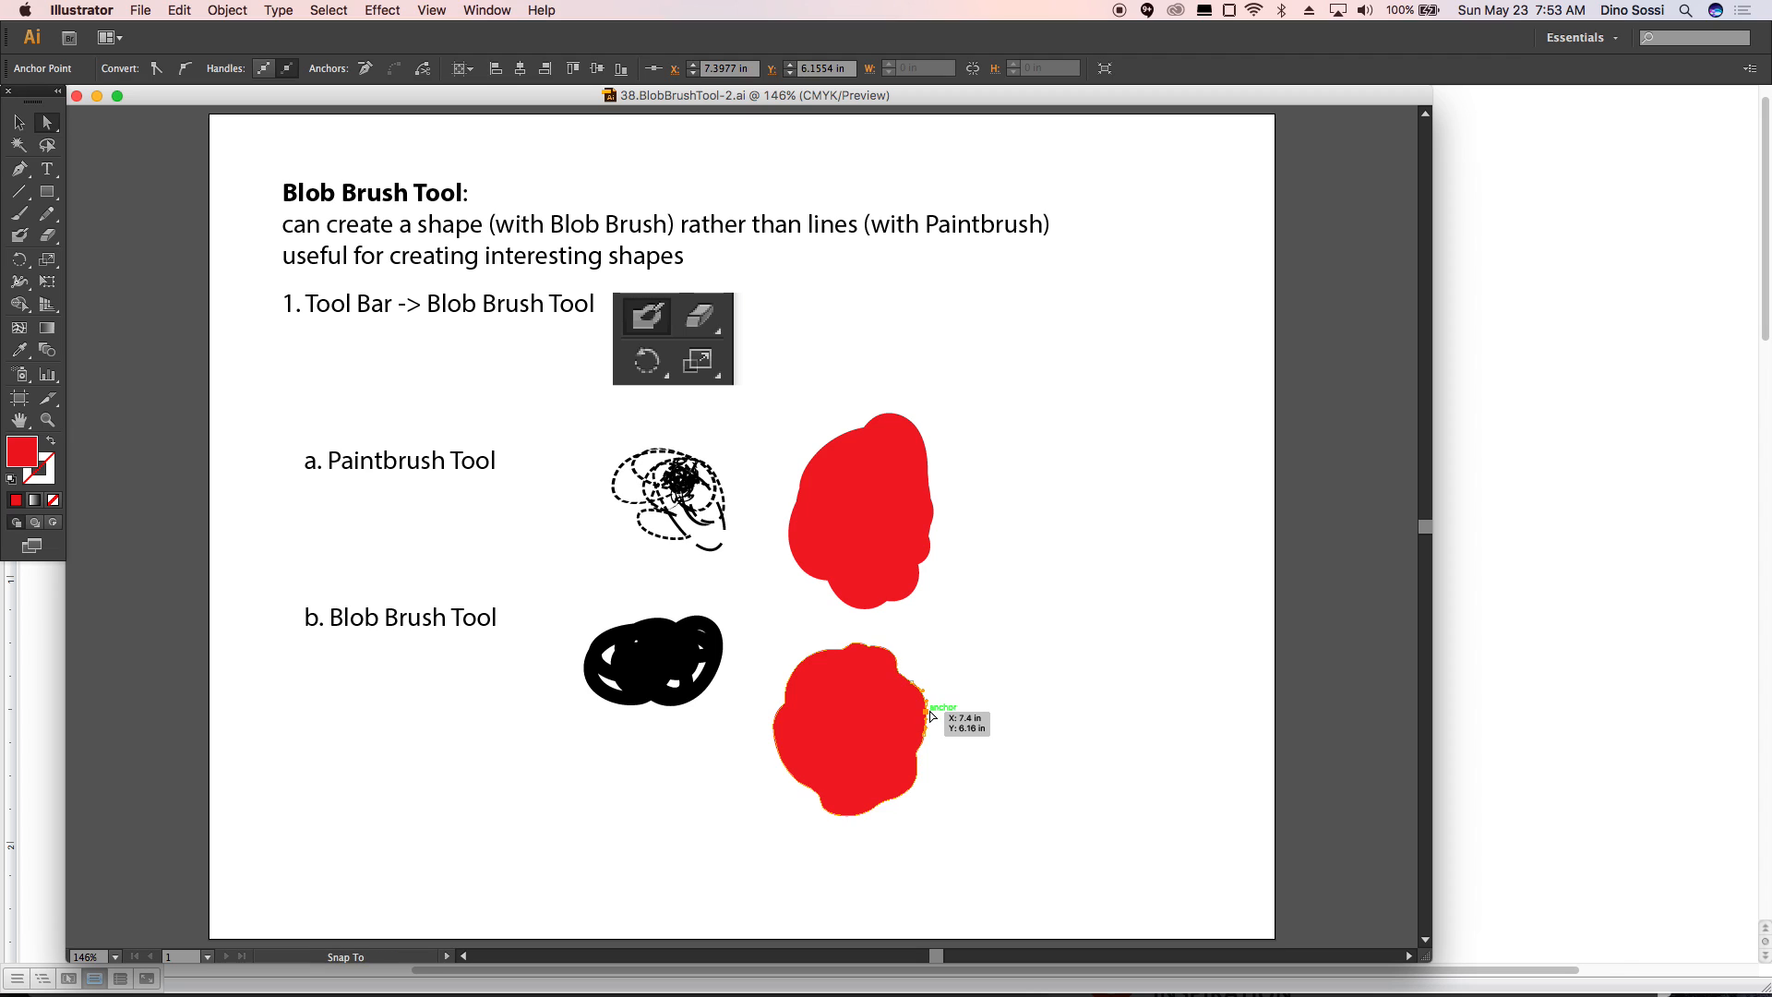
drag(931, 714, 947, 714)
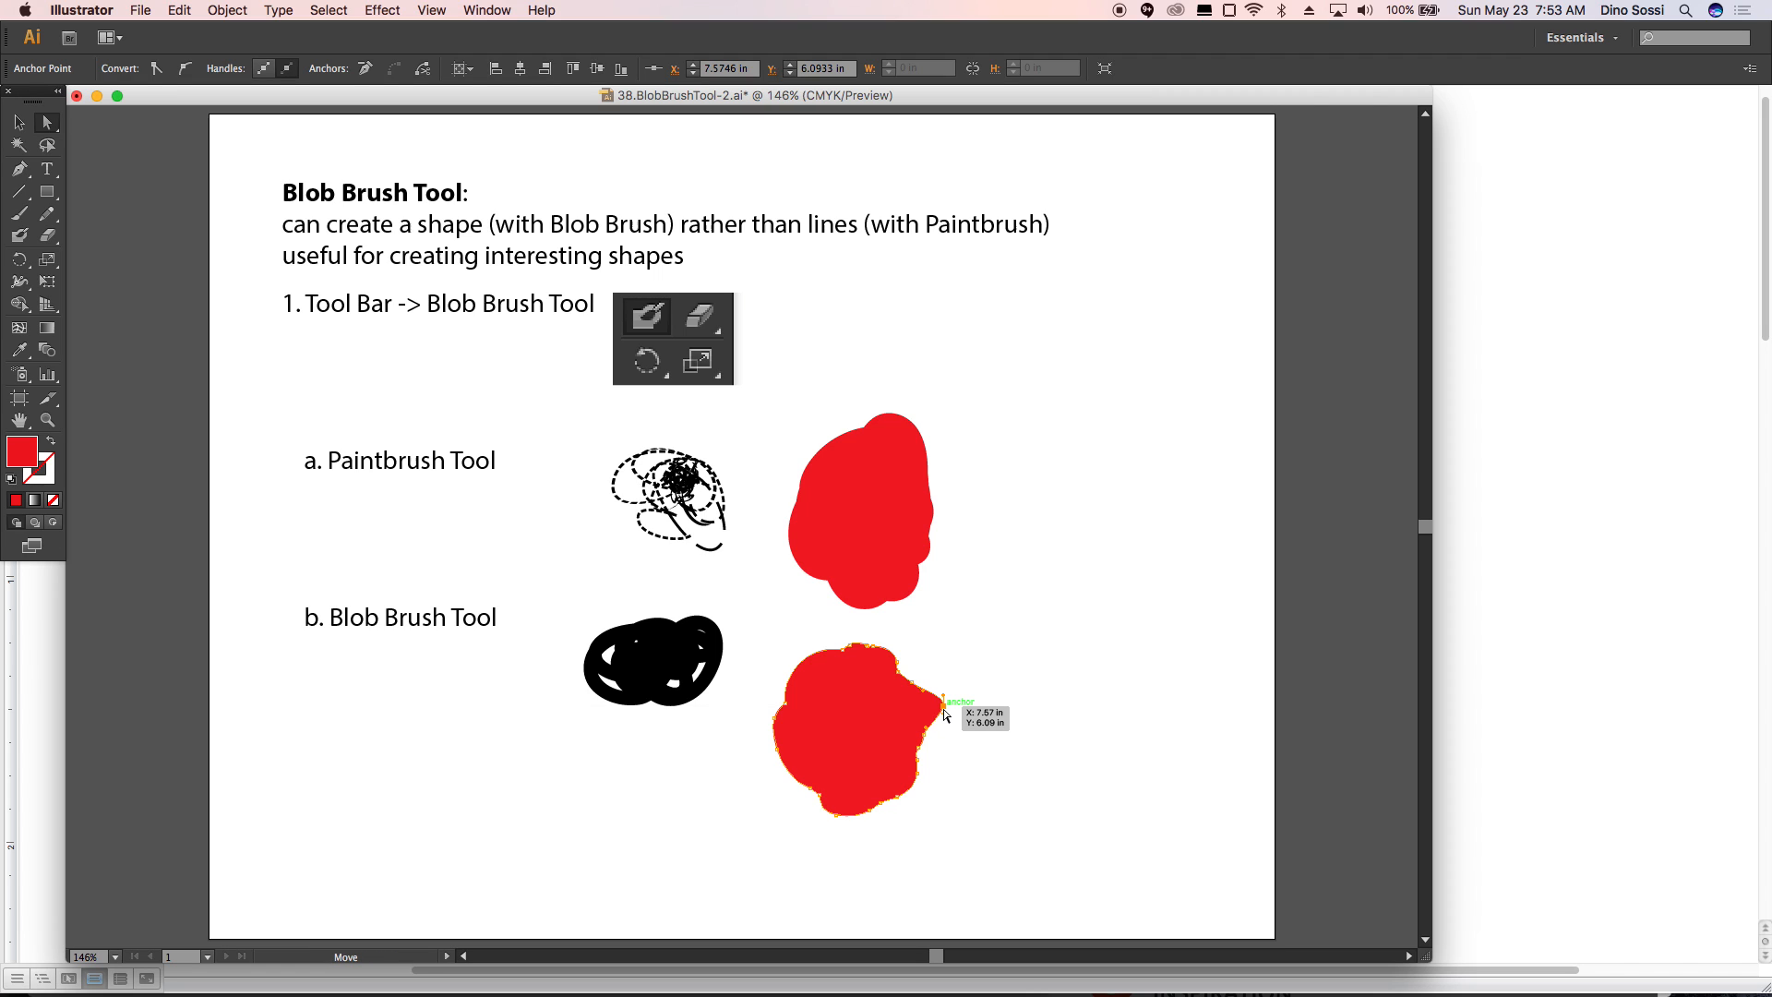